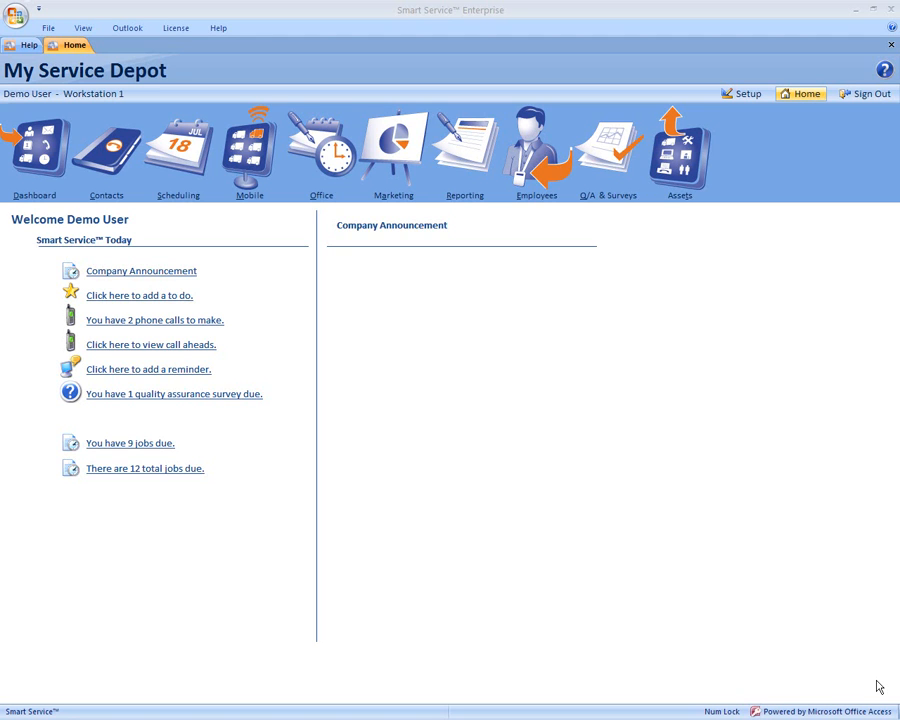
pyautogui.moveTo(830, 626)
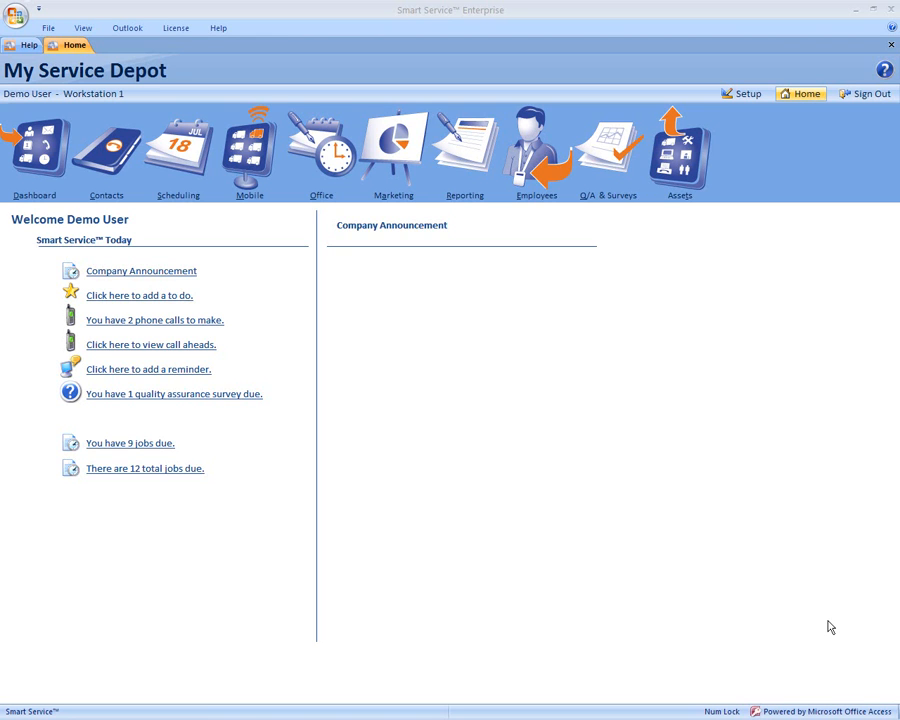
pyautogui.moveTo(764, 562)
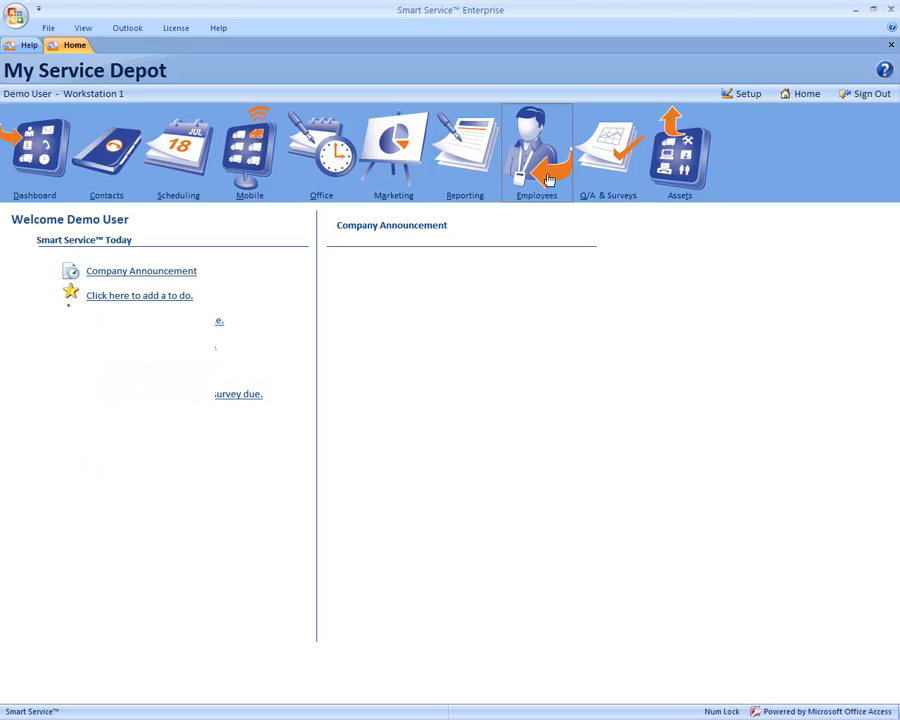
pyautogui.click(536, 150)
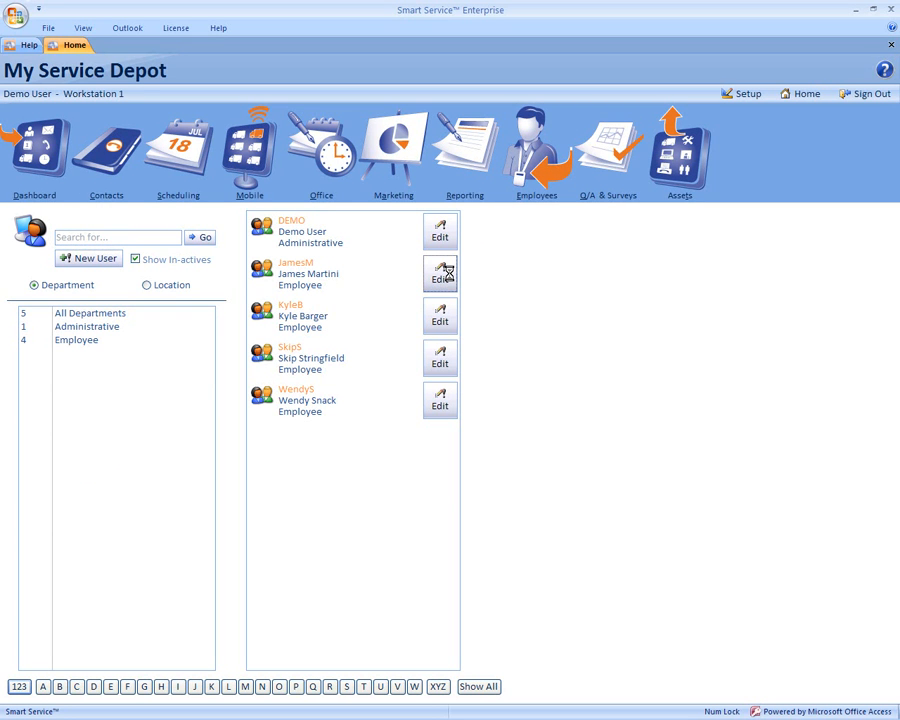
pyautogui.click(440, 272)
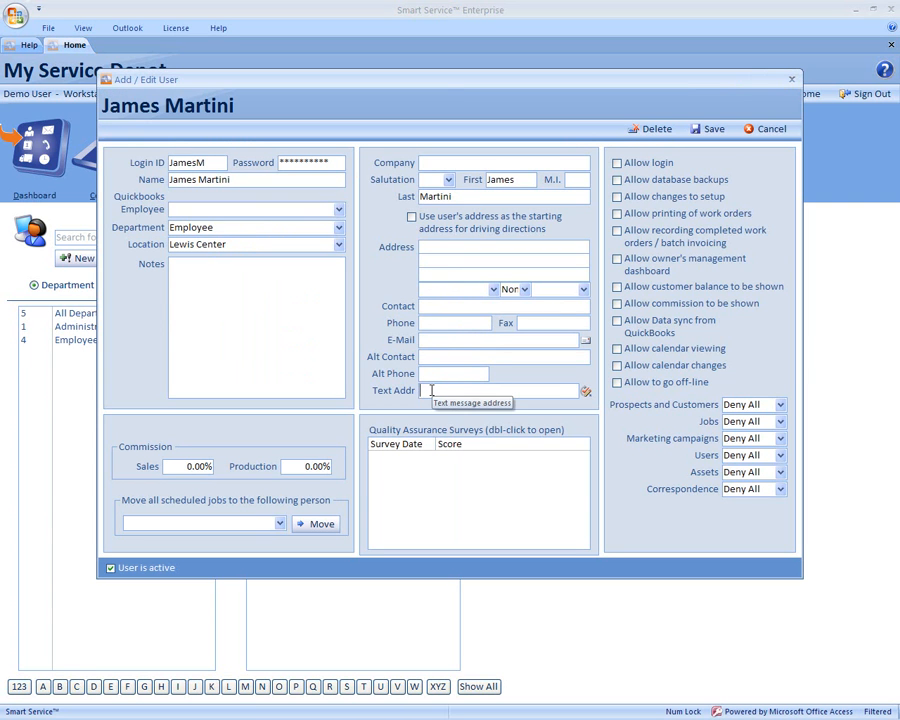
pyautogui.write('843')
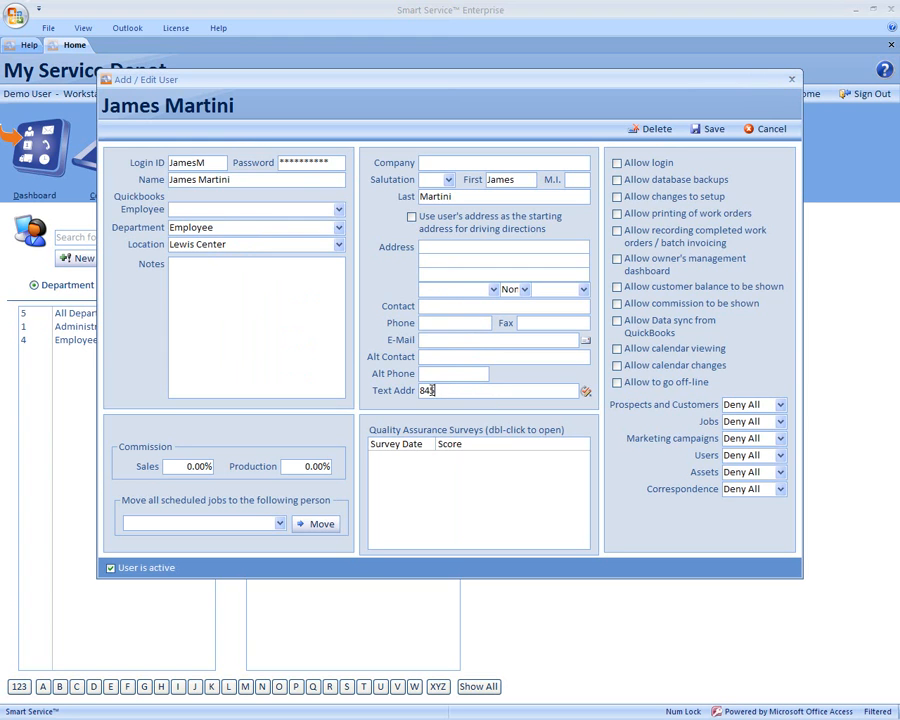
pyautogui.write('3268415')
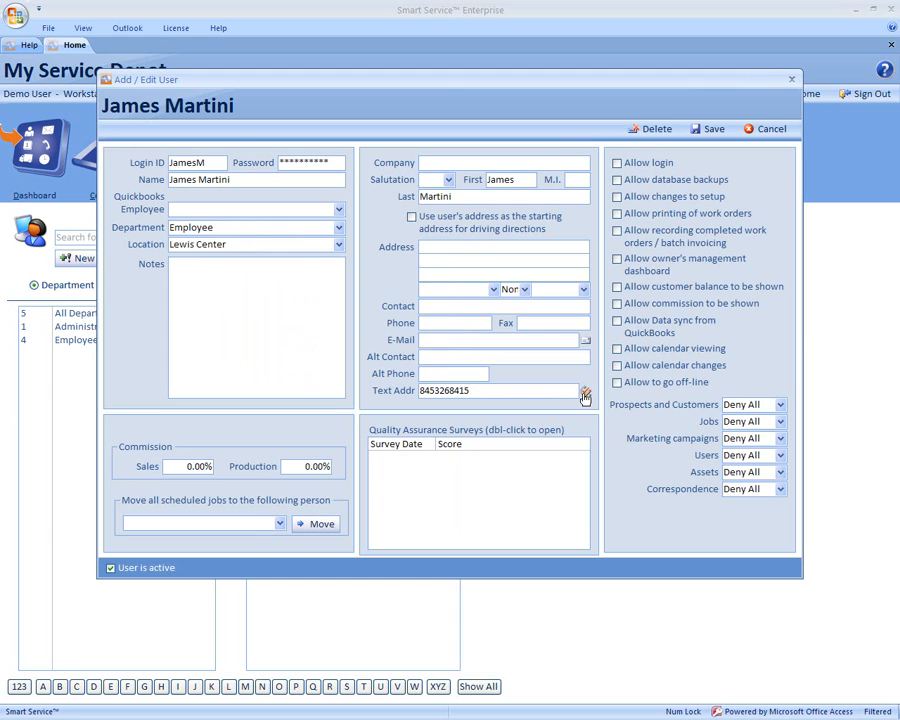
pyautogui.click(584, 390)
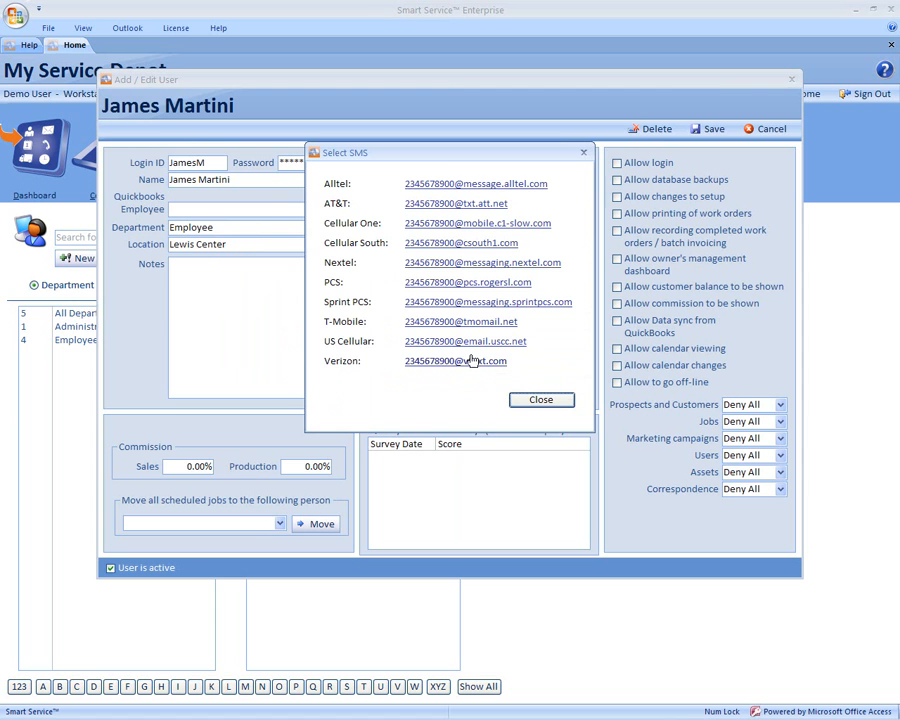
pyautogui.click(456, 360)
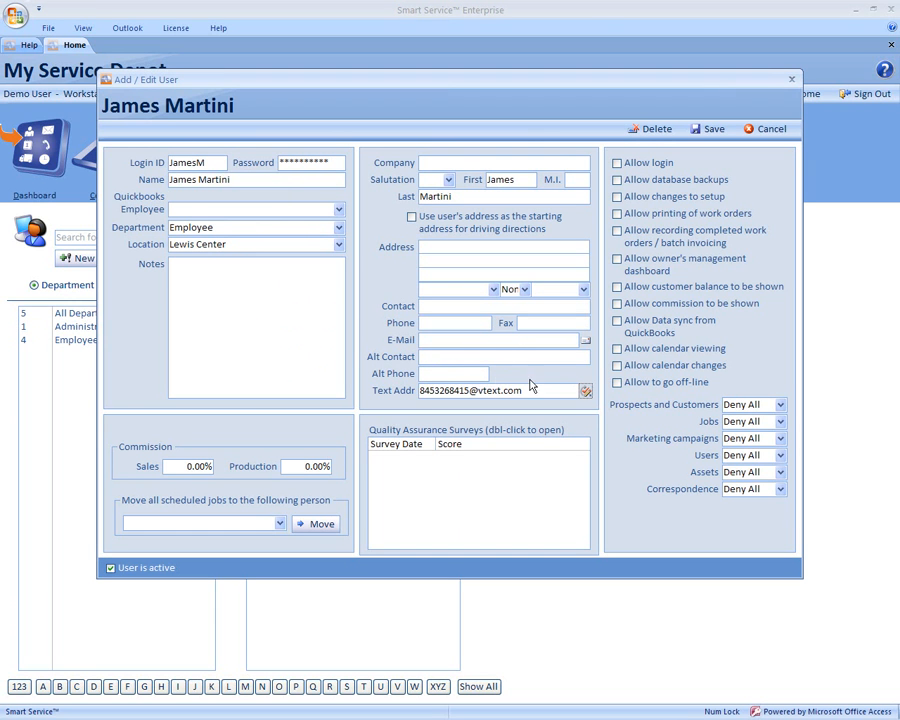
pyautogui.tripleClick(470, 390)
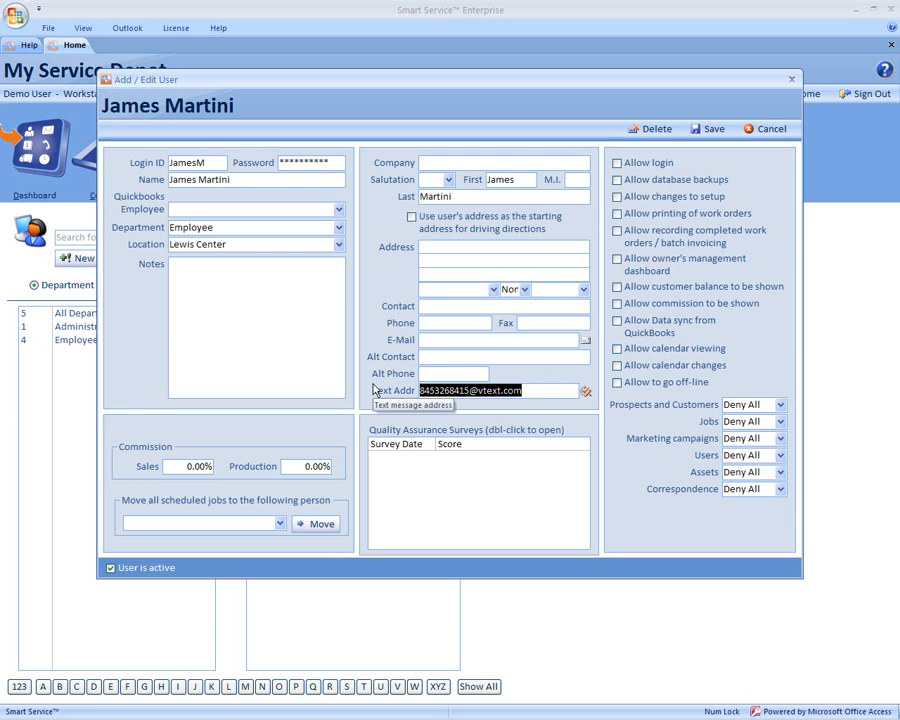
pyautogui.moveTo(678, 166)
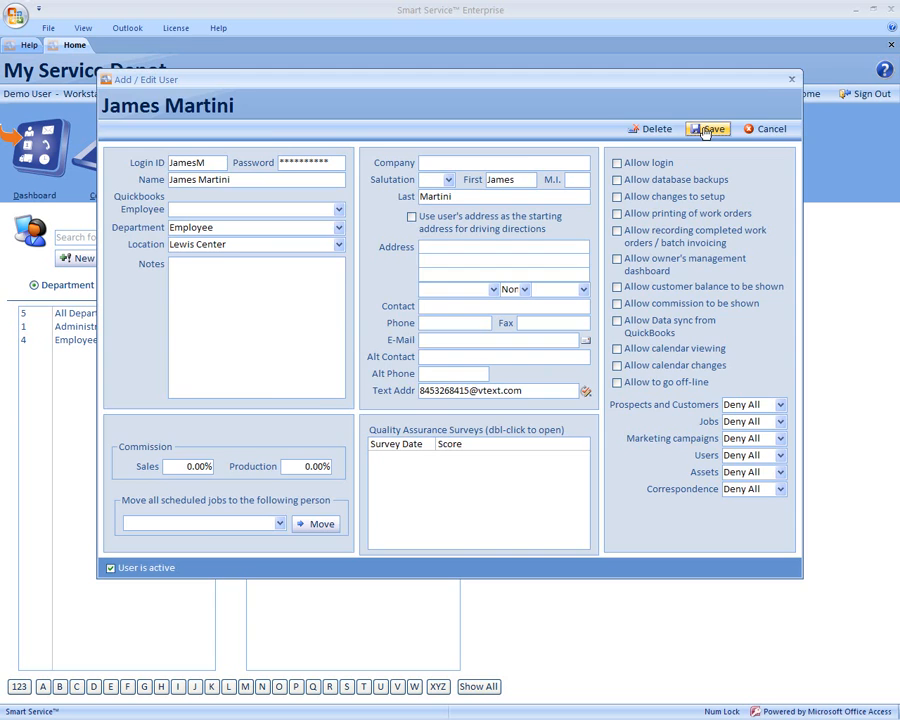
pyautogui.click(712, 128)
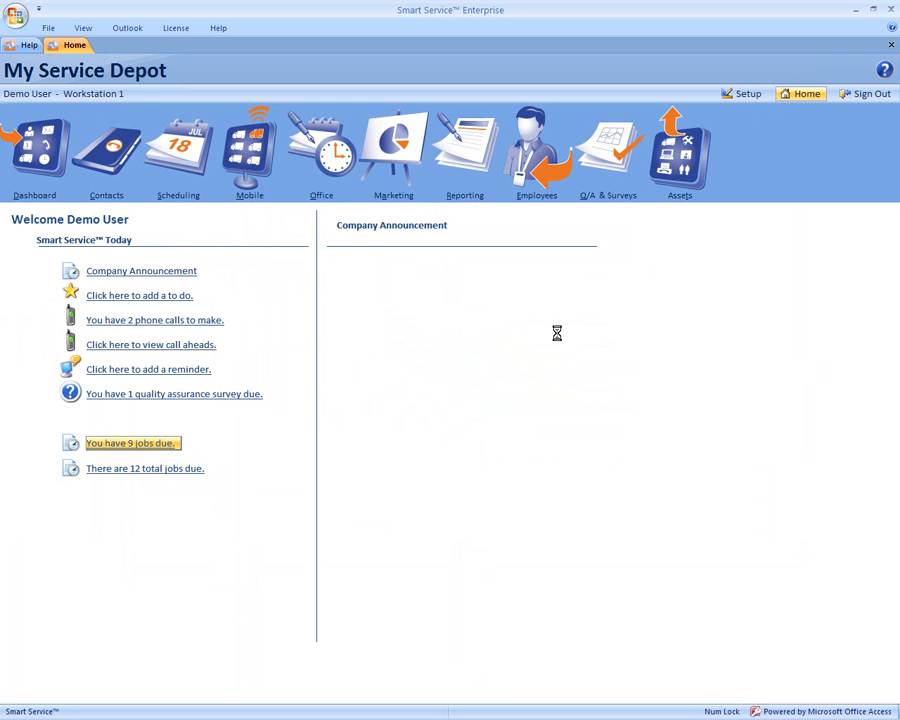
pyautogui.click(132, 444)
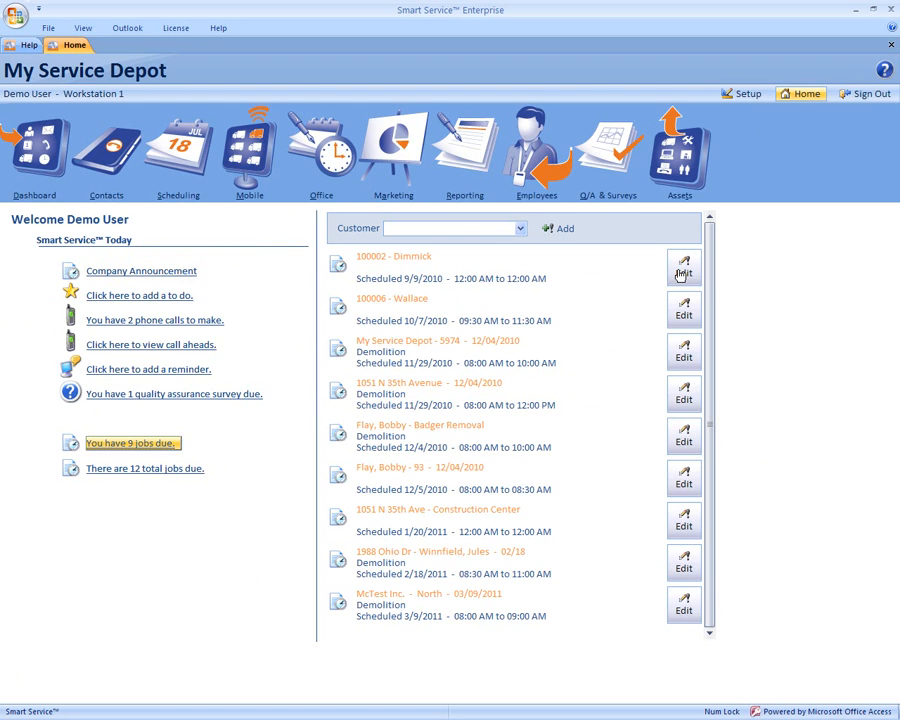
pyautogui.click(684, 268)
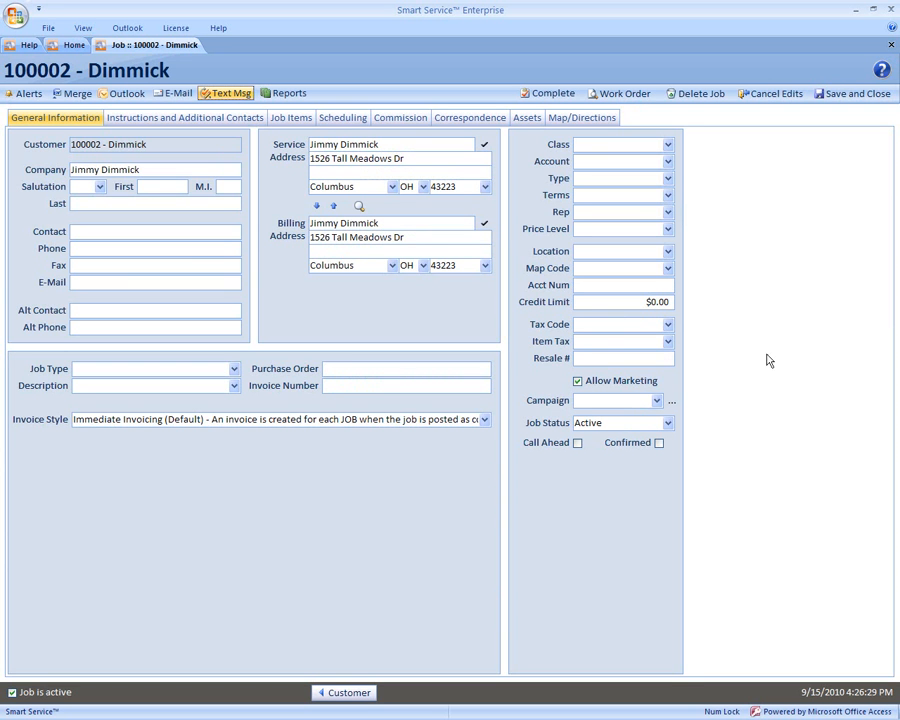
pyautogui.moveTo(744, 412)
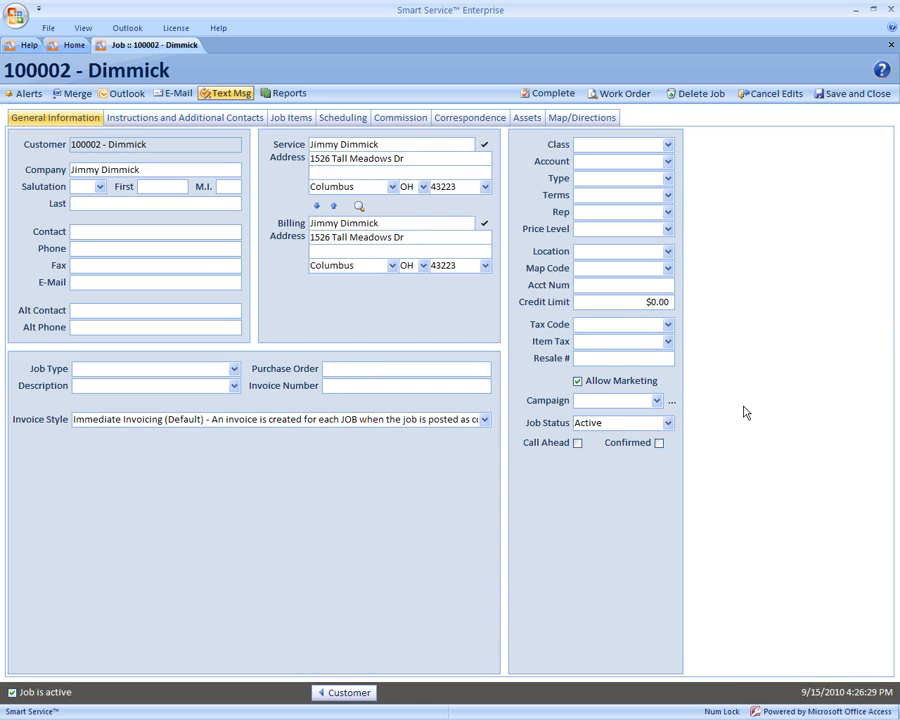
pyautogui.moveTo(628, 328)
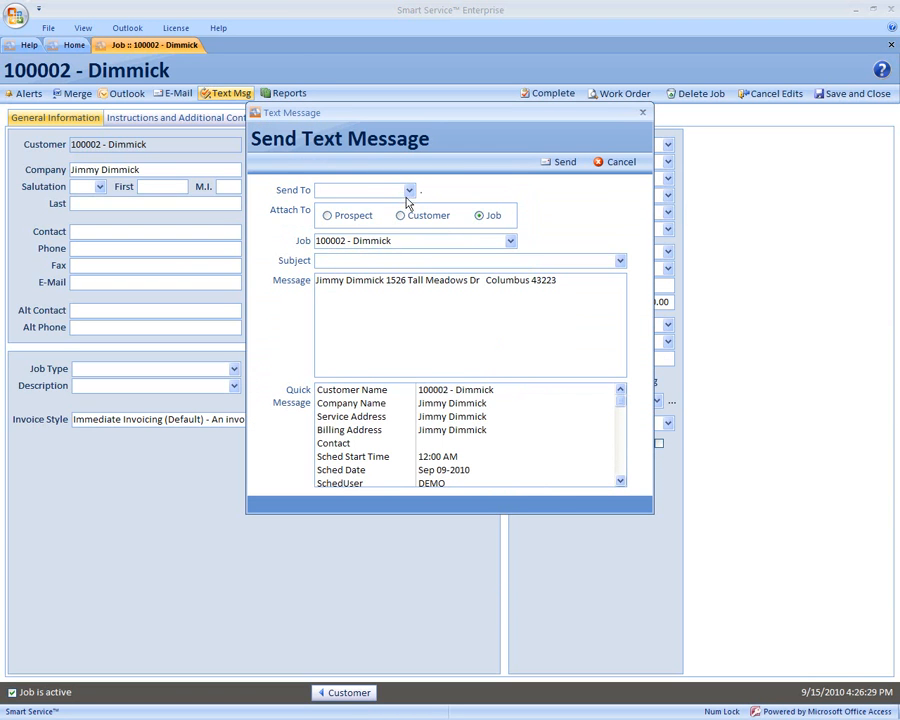
pyautogui.click(408, 190)
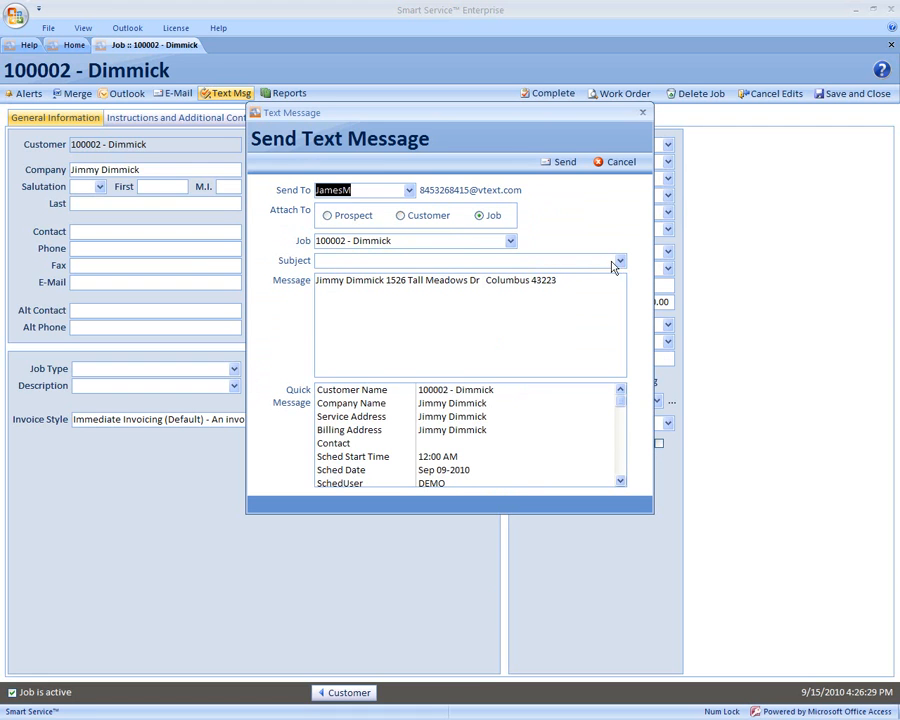
pyautogui.click(620, 260)
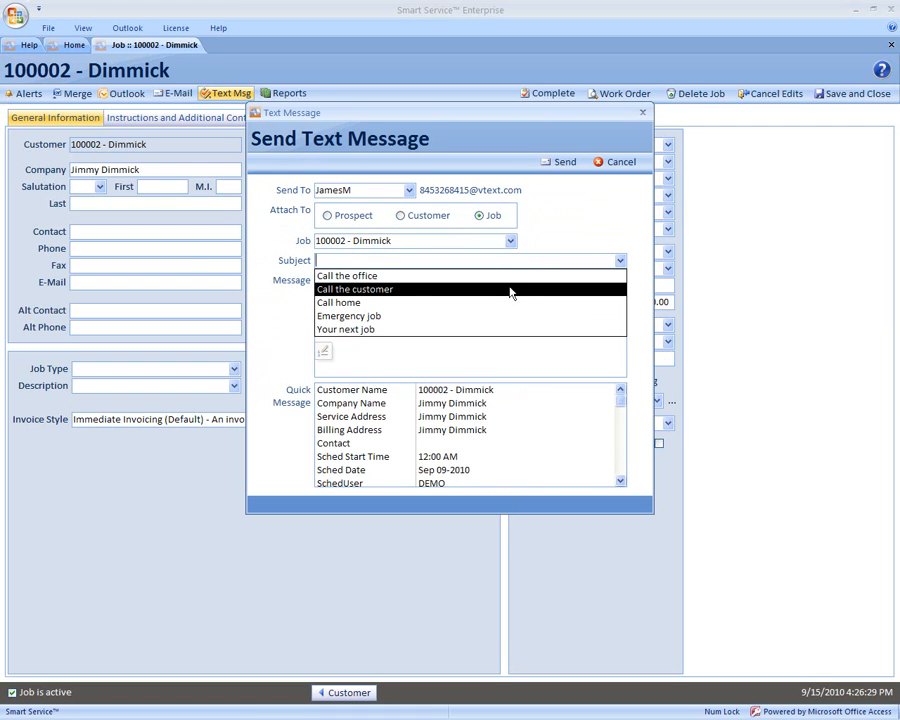
pyautogui.moveTo(370, 316)
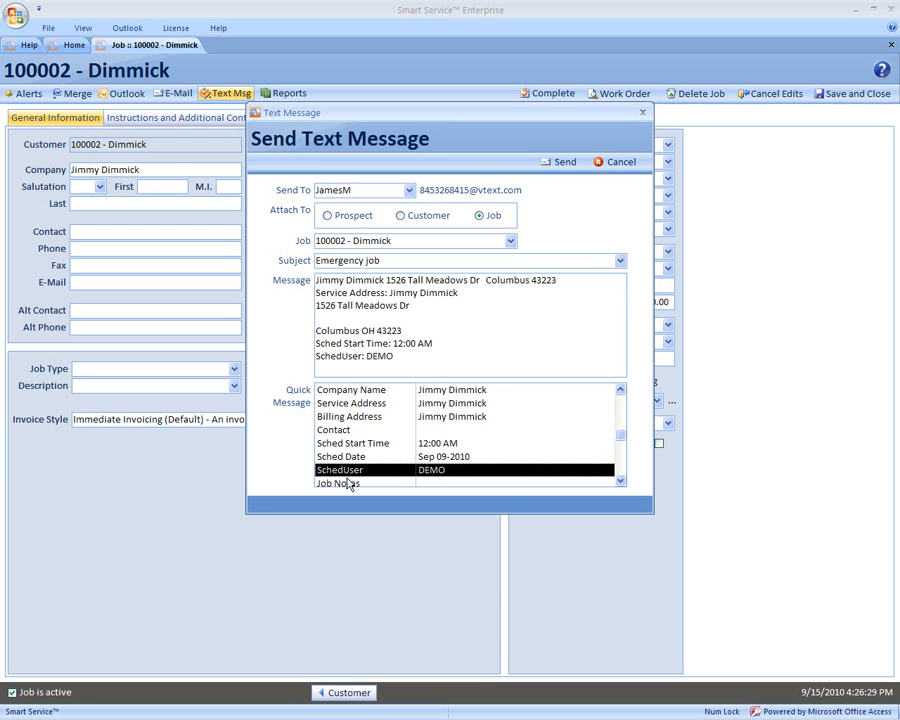
pyautogui.moveTo(392, 444)
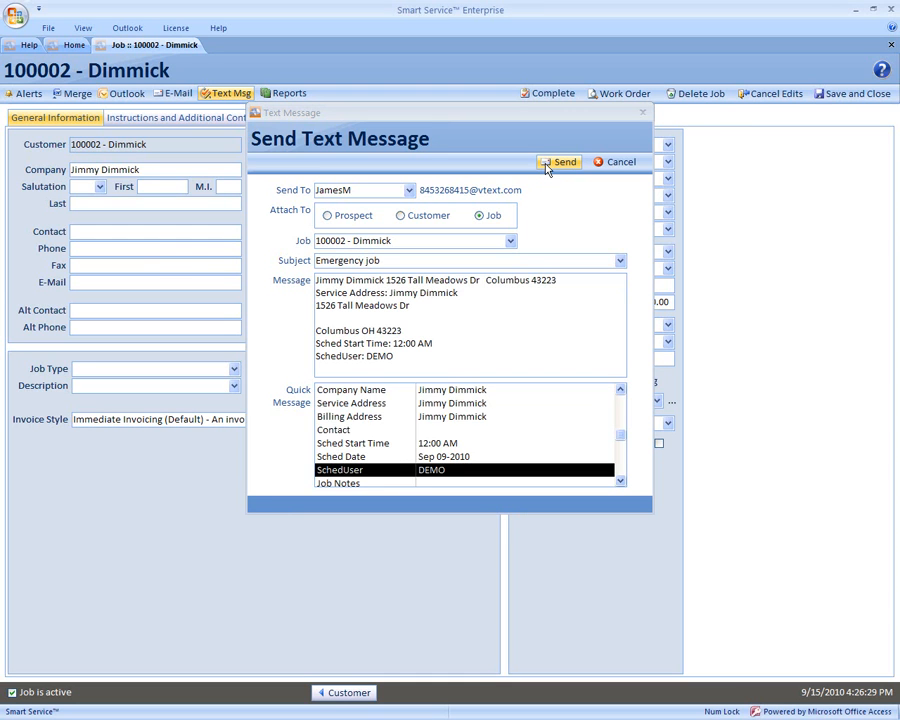
# Send the Emergency job text and view job 100002's correspondence listing the sent entries
pyautogui.click(560, 162)
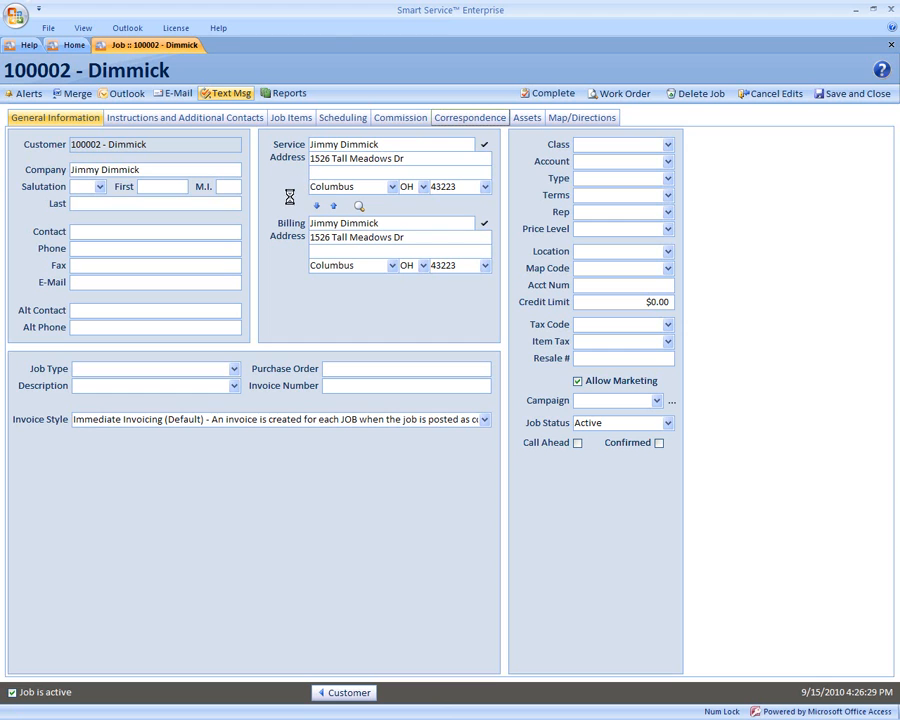
pyautogui.click(468, 116)
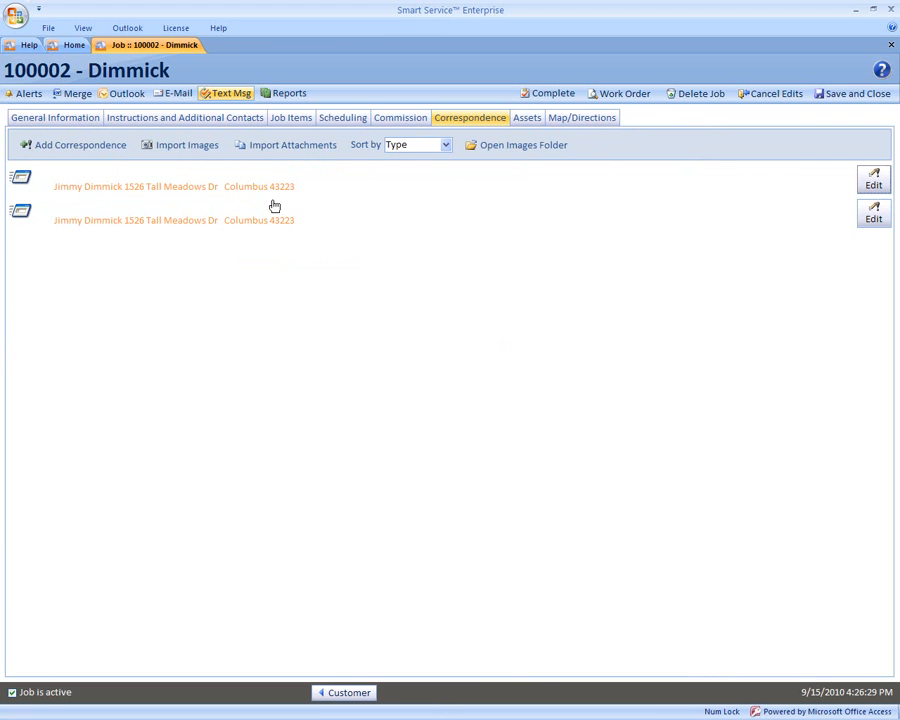